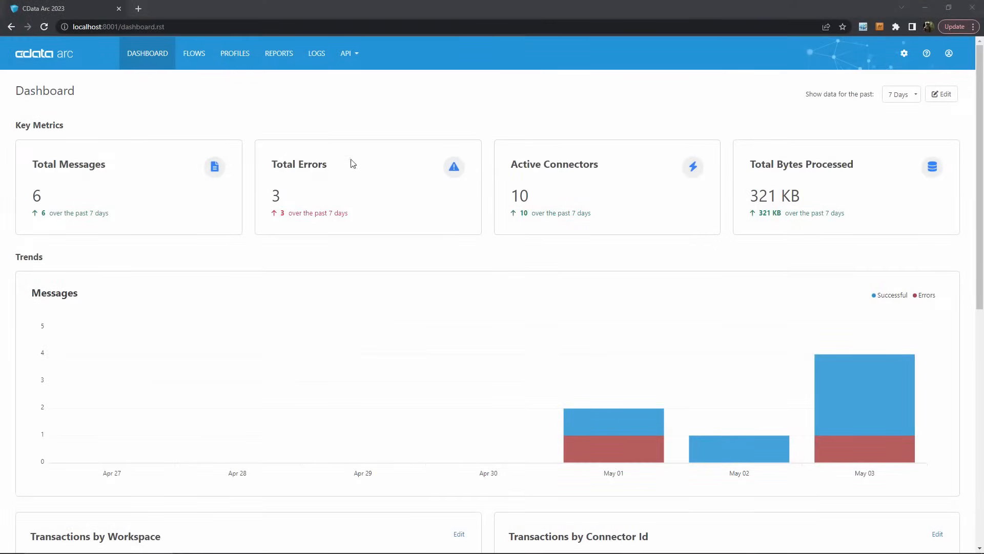
{"action": "mouse_move", "coordinate": [68, 121]}
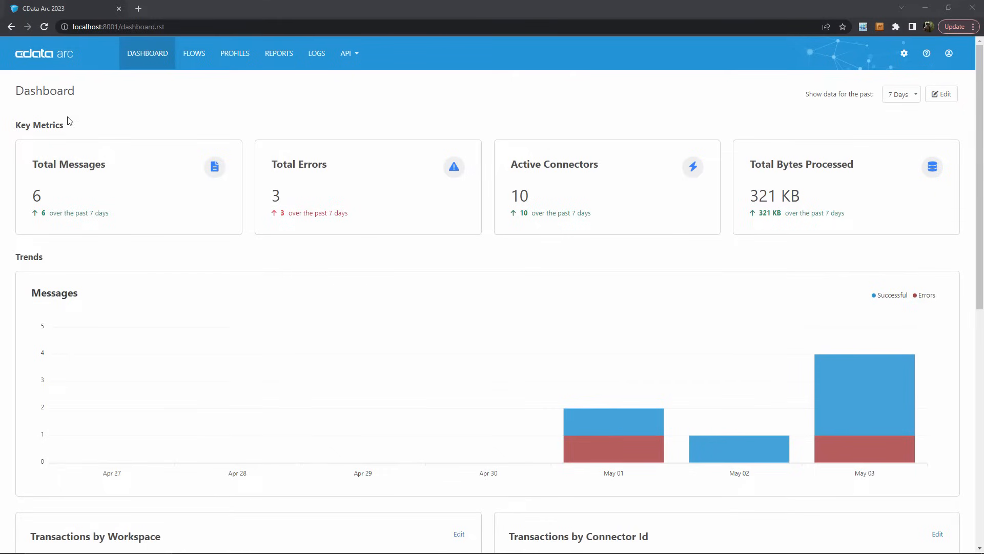
{"action": "mouse_move", "coordinate": [374, 387]}
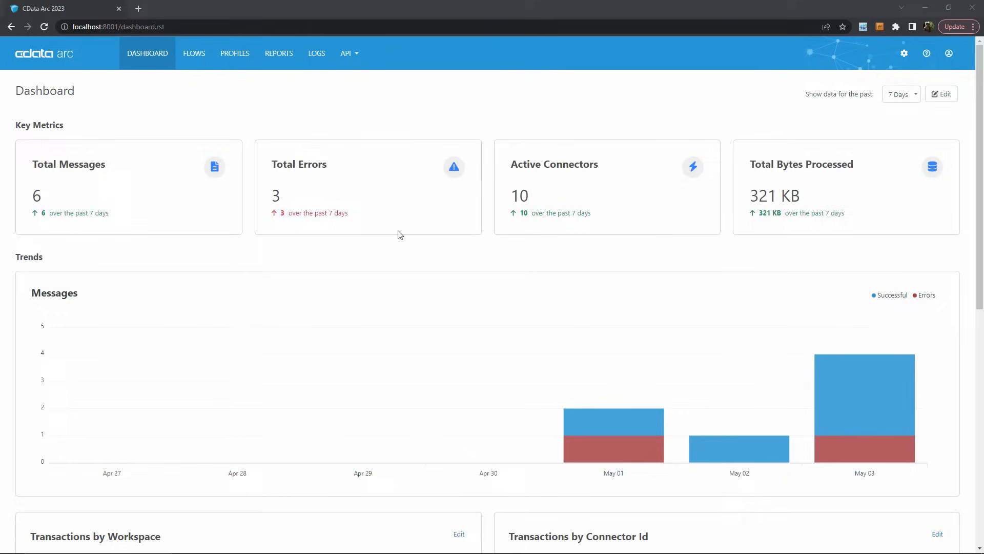
{"action": "mouse_move", "coordinate": [700, 258]}
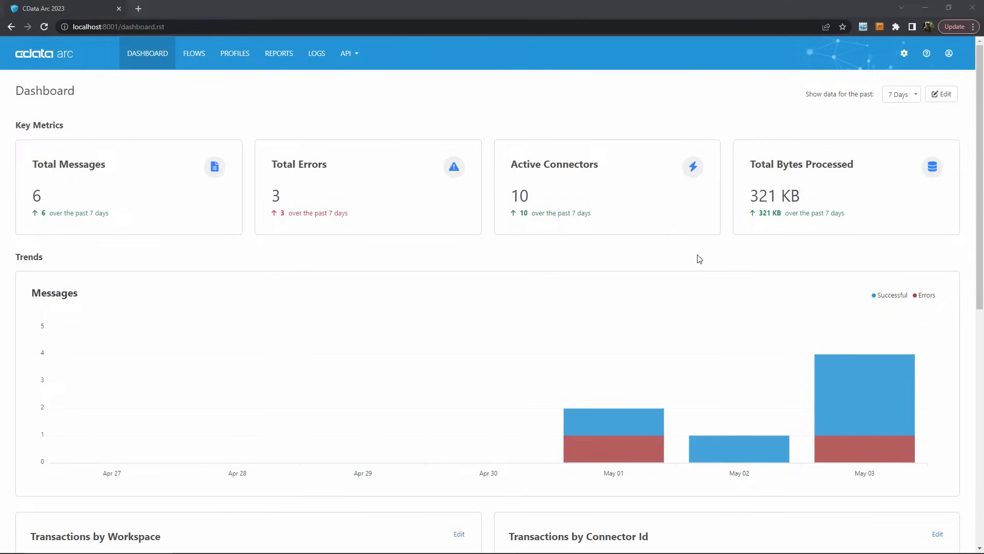
{"action": "mouse_move", "coordinate": [144, 193]}
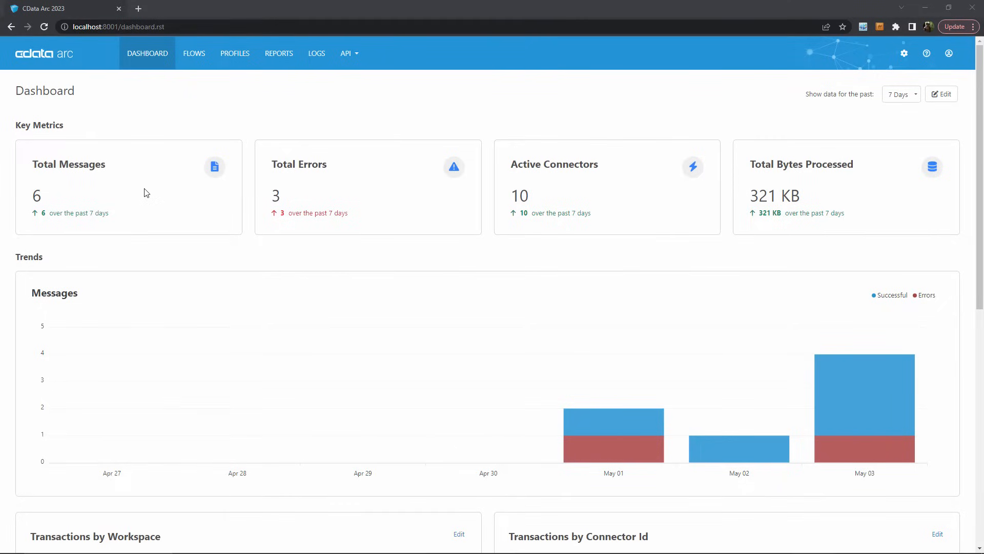
{"action": "mouse_move", "coordinate": [717, 275]}
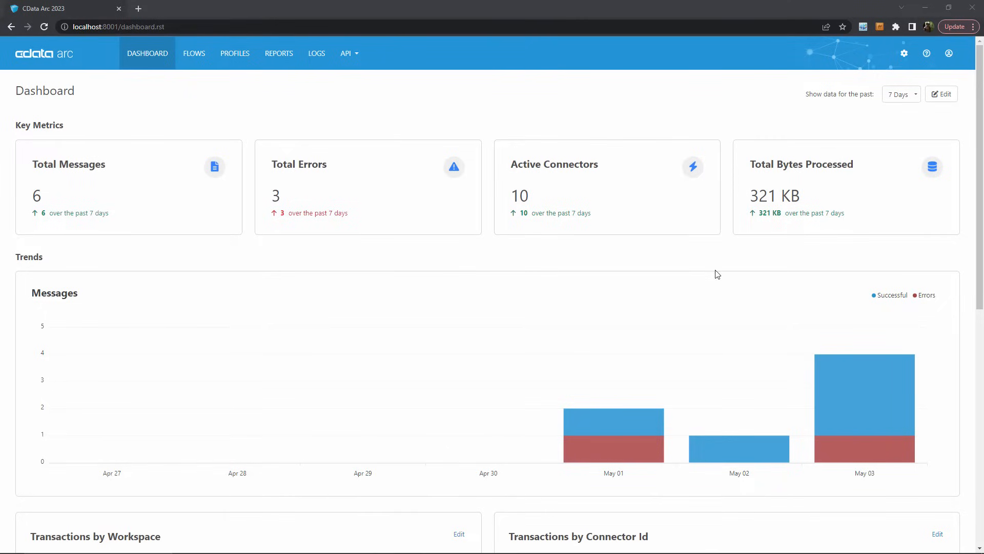
{"action": "mouse_move", "coordinate": [502, 318]}
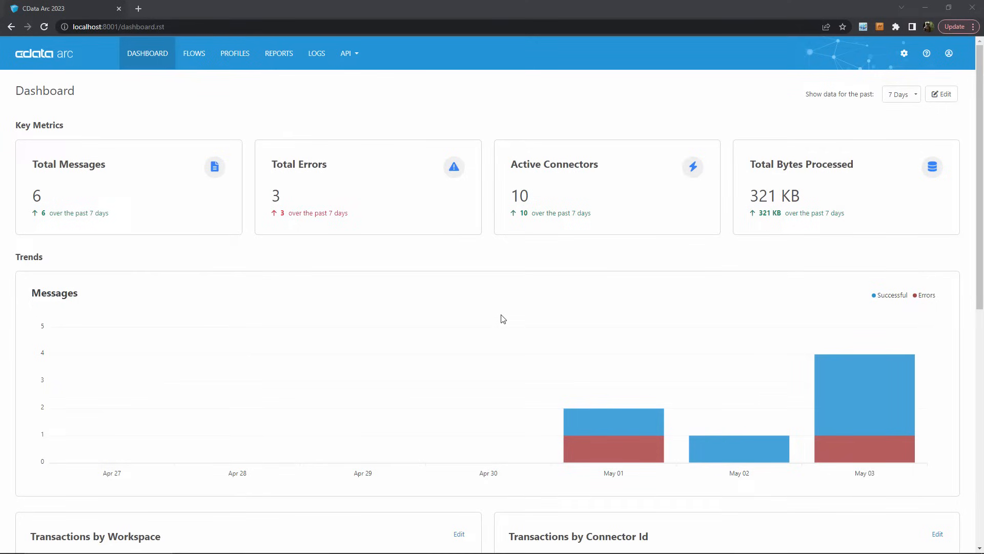
{"action": "mouse_move", "coordinate": [452, 311]}
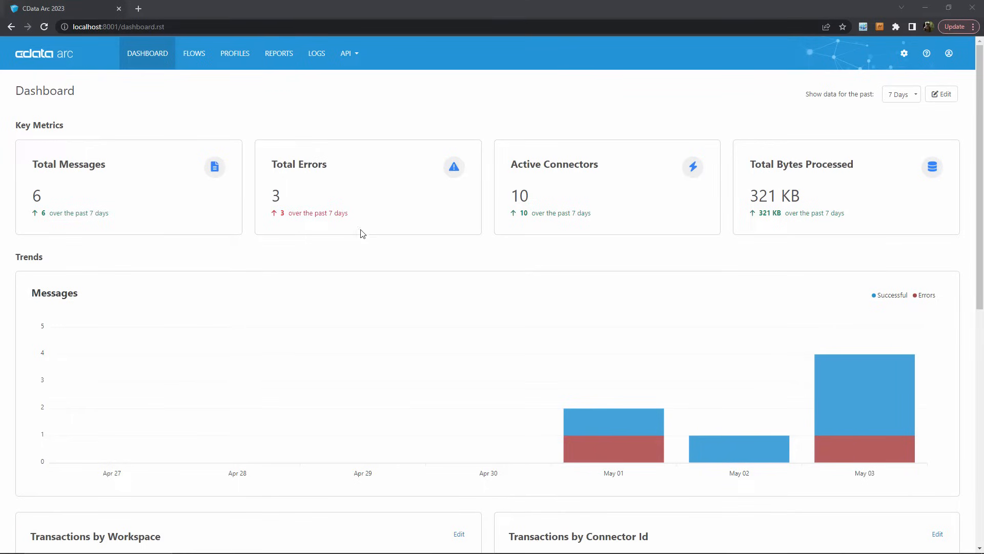
{"action": "mouse_move", "coordinate": [514, 269]}
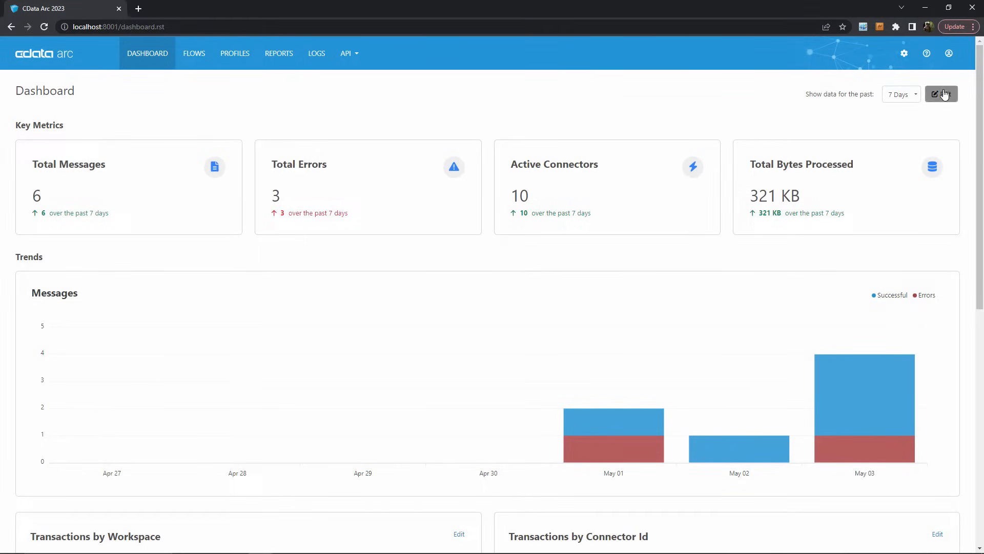
Enter dashboard edit mode and review the 'Show data for the past' range choices, keeping 7 days
{"action": "left_click", "coordinate": [940, 93]}
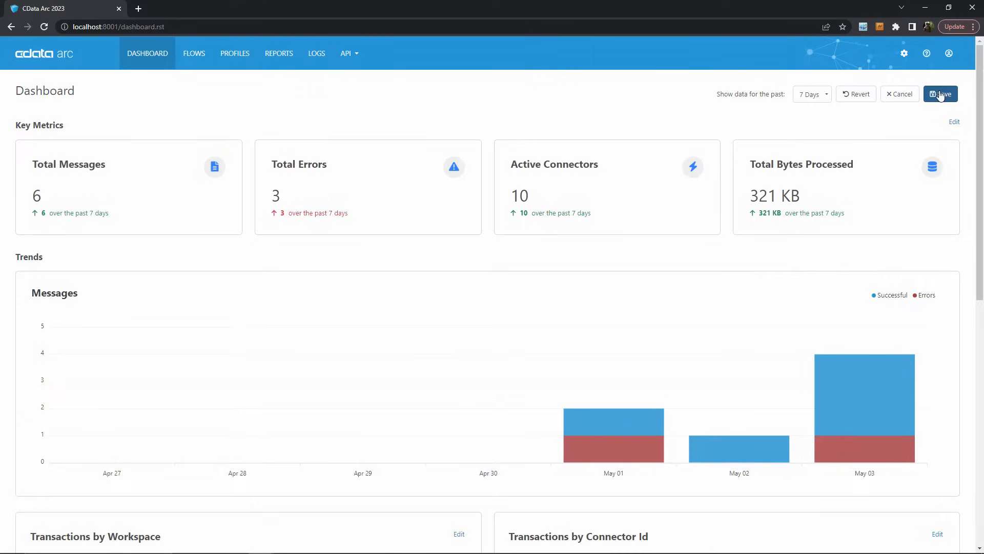
{"action": "left_click", "coordinate": [810, 93]}
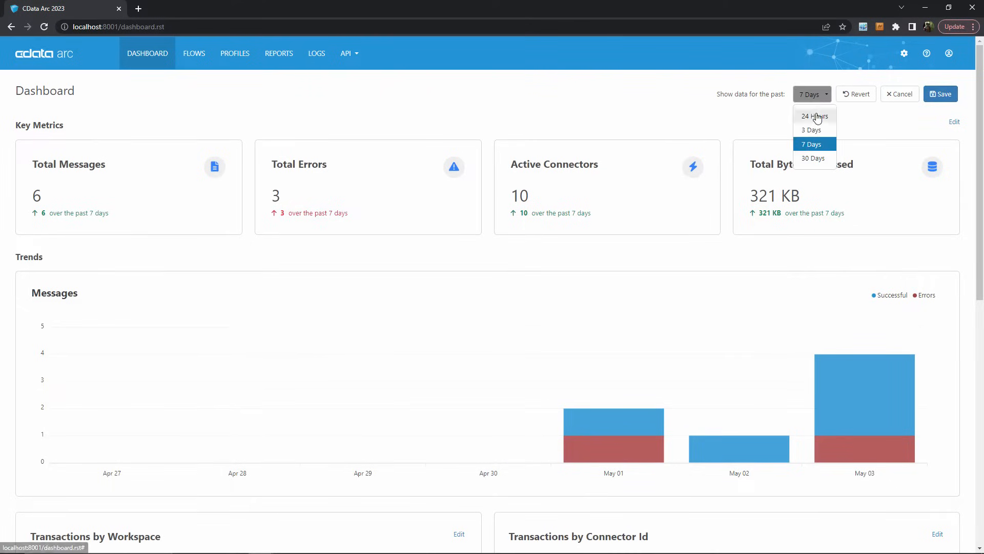
{"action": "mouse_move", "coordinate": [846, 128]}
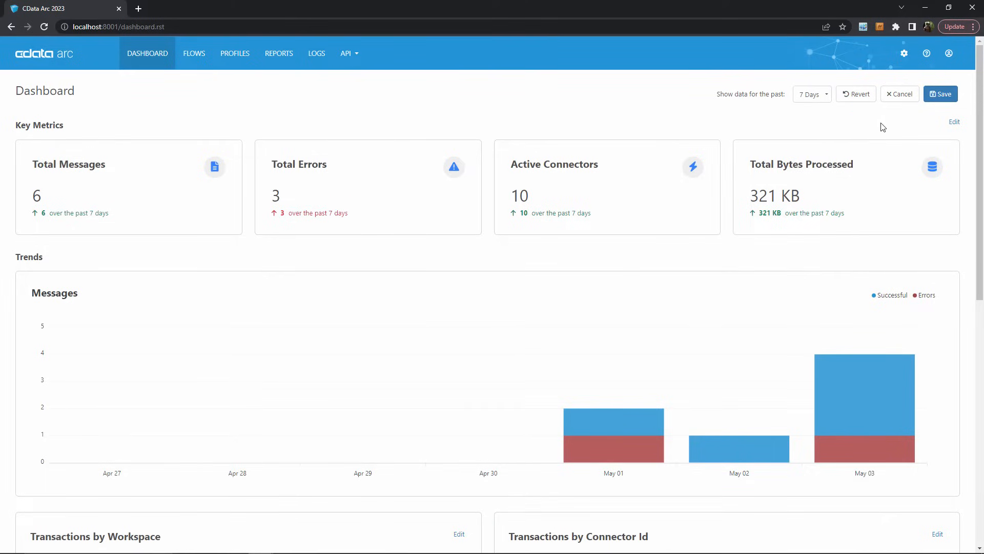
Add Total Send Errors, Total Receive Errors and Average Processing Time to the Key Metrics widget
{"action": "left_click", "coordinate": [953, 122]}
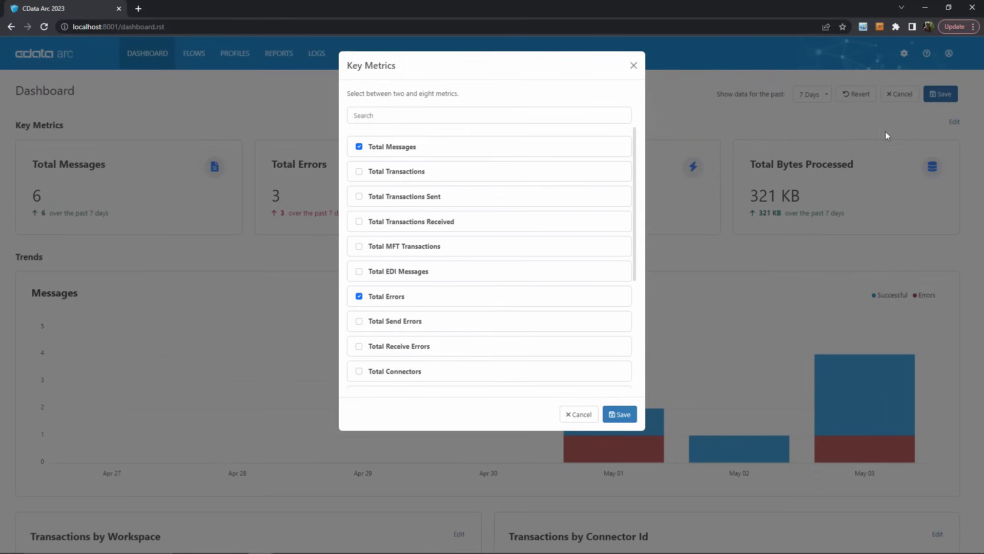
{"action": "scroll", "scroll_direction": "down", "scroll_amount": 3}
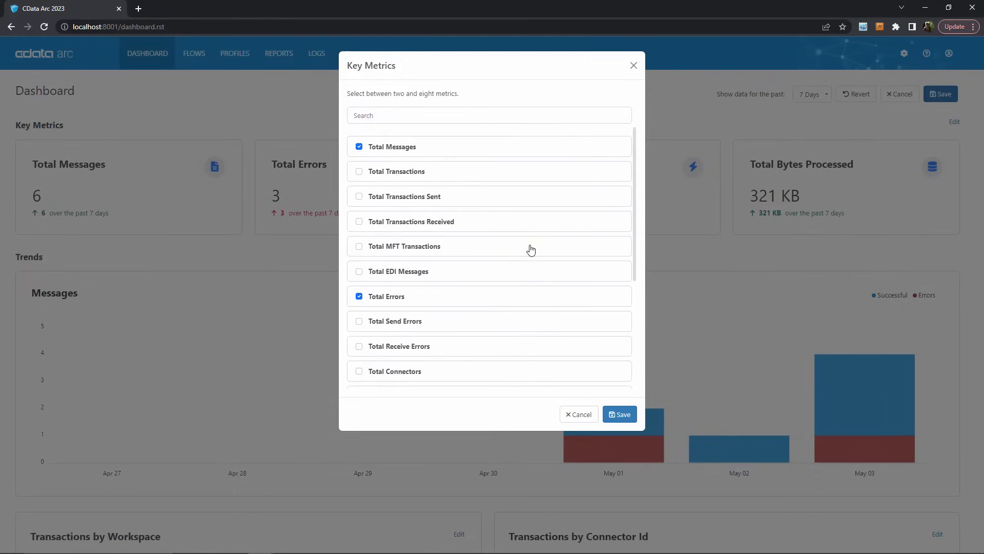
{"action": "left_click", "coordinate": [358, 321]}
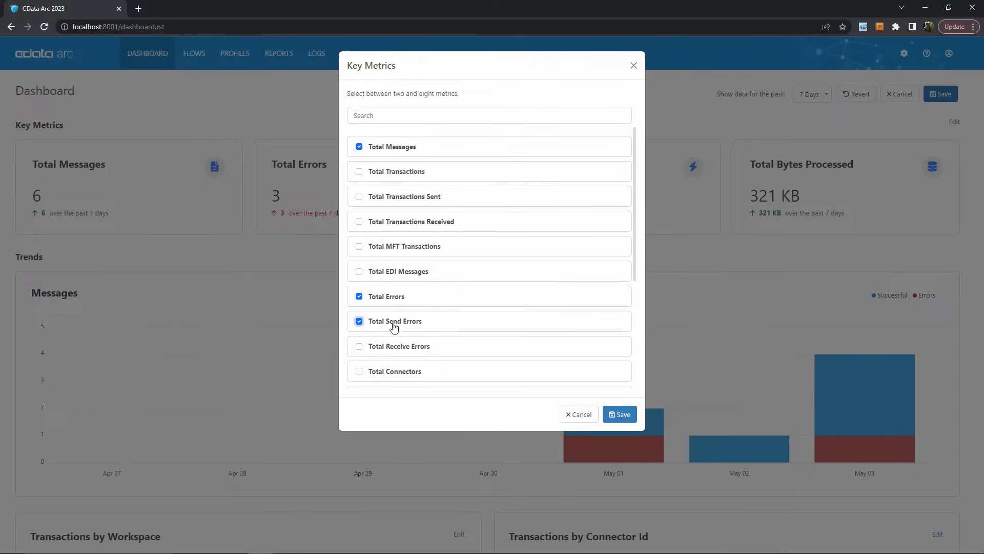
{"action": "left_click", "coordinate": [359, 346]}
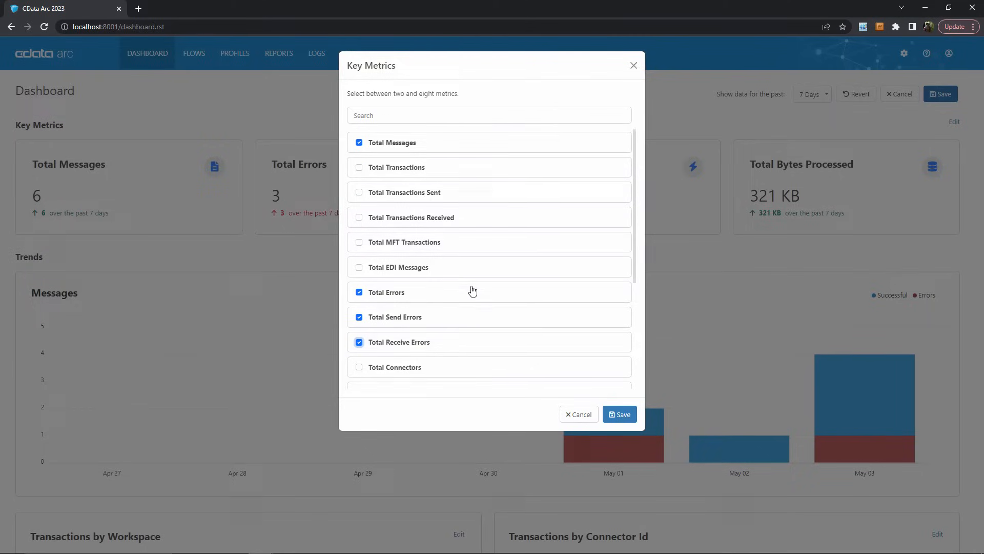
{"action": "scroll", "scroll_direction": "down", "scroll_amount": 3}
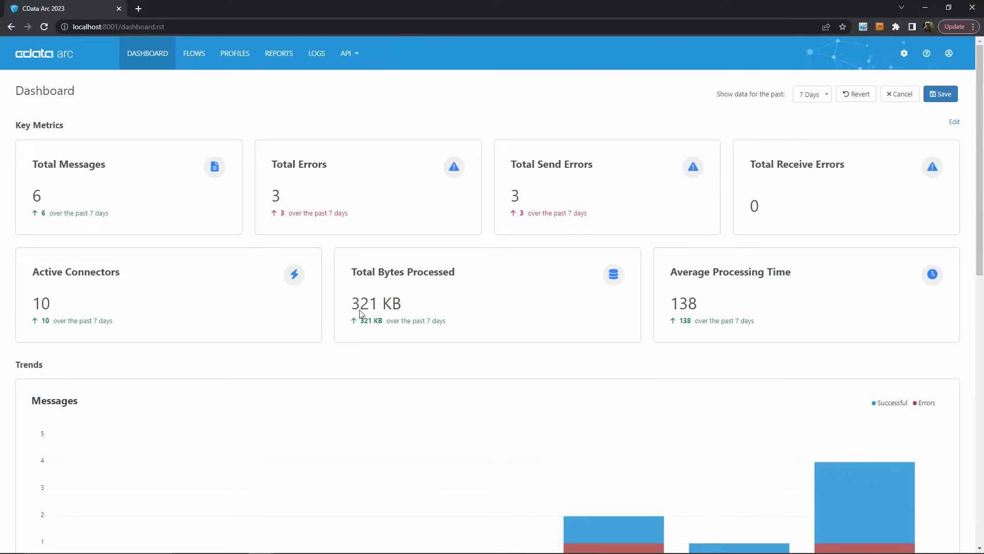
{"action": "mouse_move", "coordinate": [730, 367]}
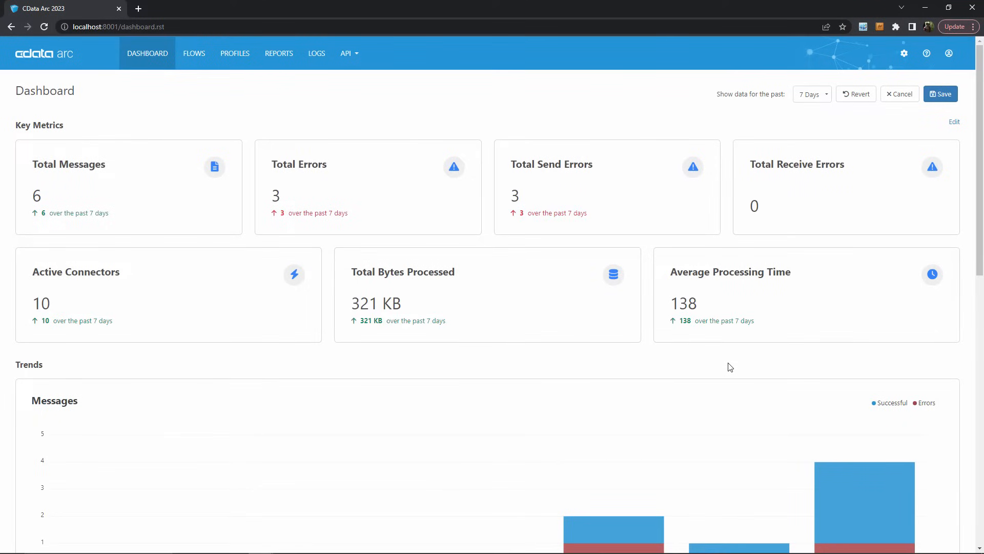
Save the dashboard layout with seven key metrics and leave edit mode
{"action": "left_click", "coordinate": [940, 94]}
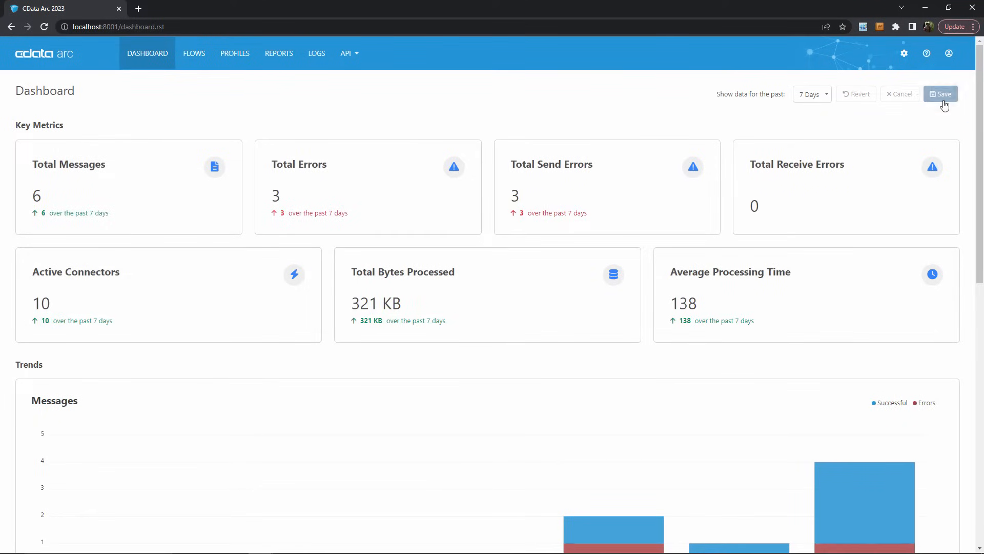
{"action": "left_click", "coordinate": [940, 94]}
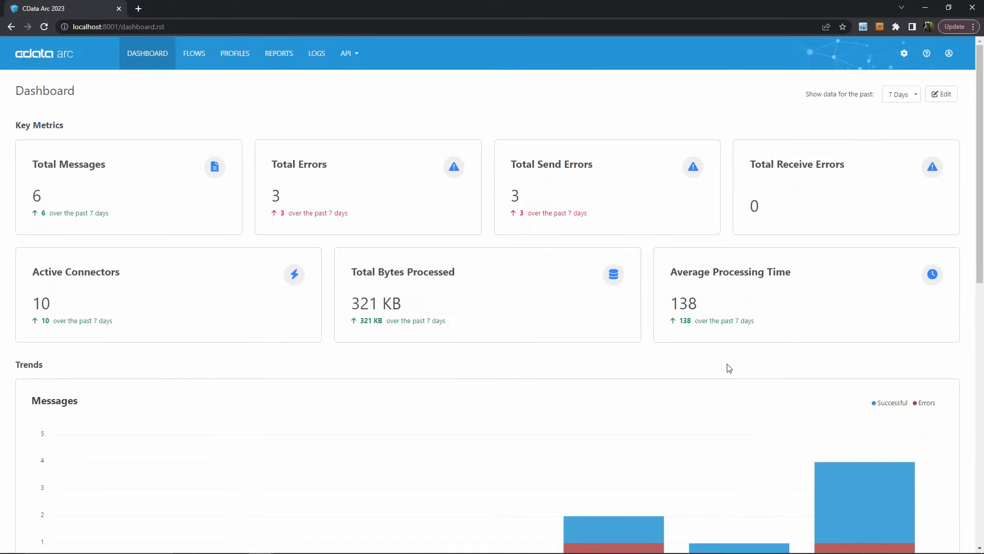
{"action": "mouse_move", "coordinate": [731, 362]}
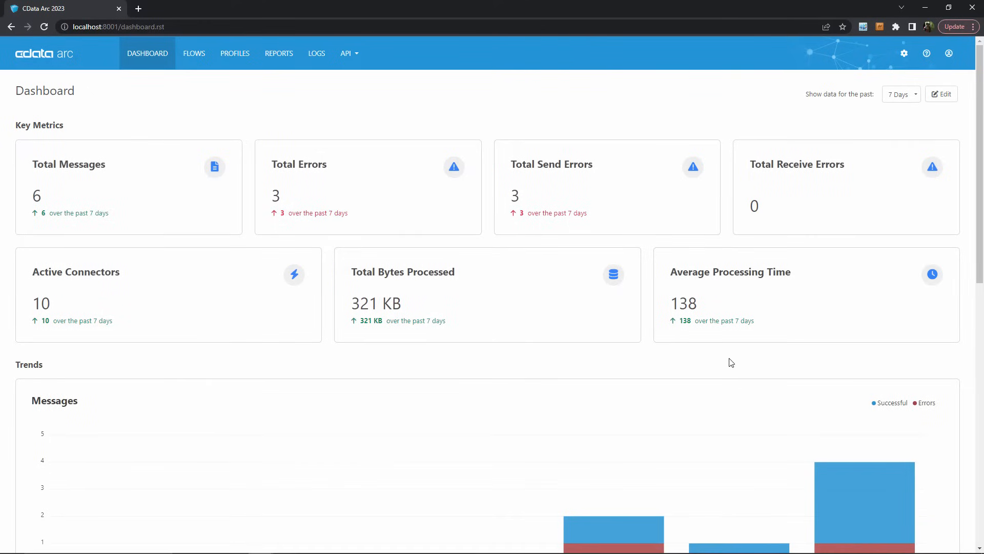
{"action": "scroll", "scroll_direction": "down", "scroll_amount": 3}
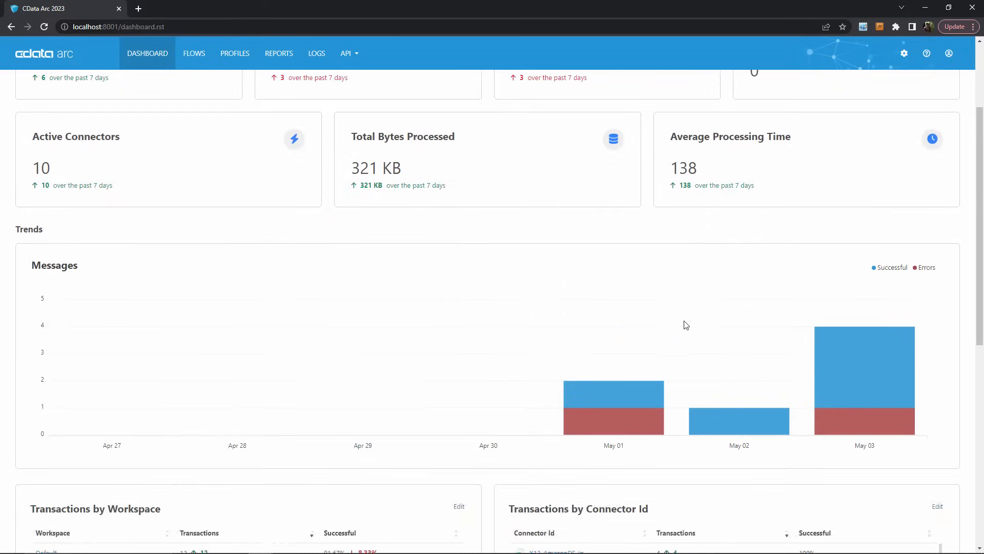
{"action": "scroll", "scroll_direction": "down", "scroll_amount": 3}
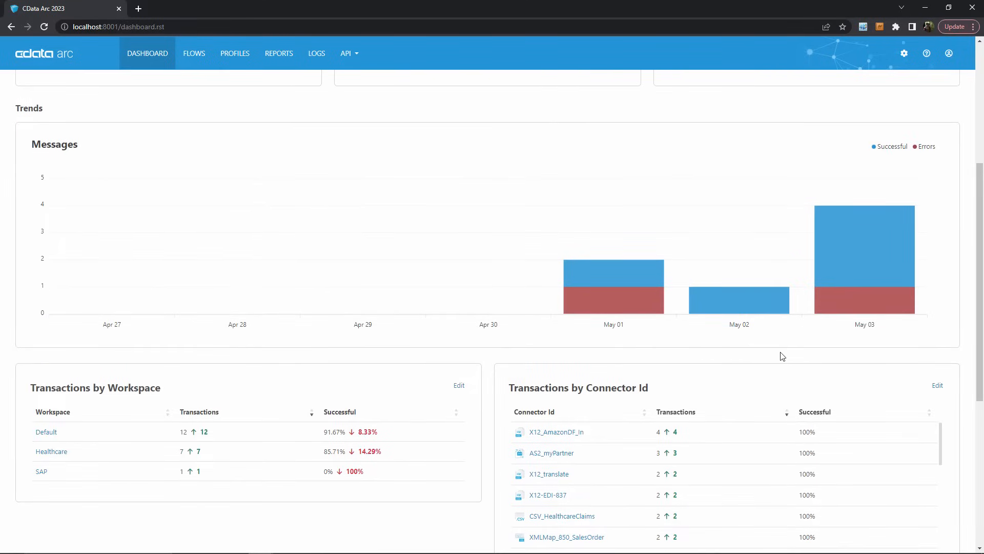
{"action": "mouse_move", "coordinate": [780, 358]}
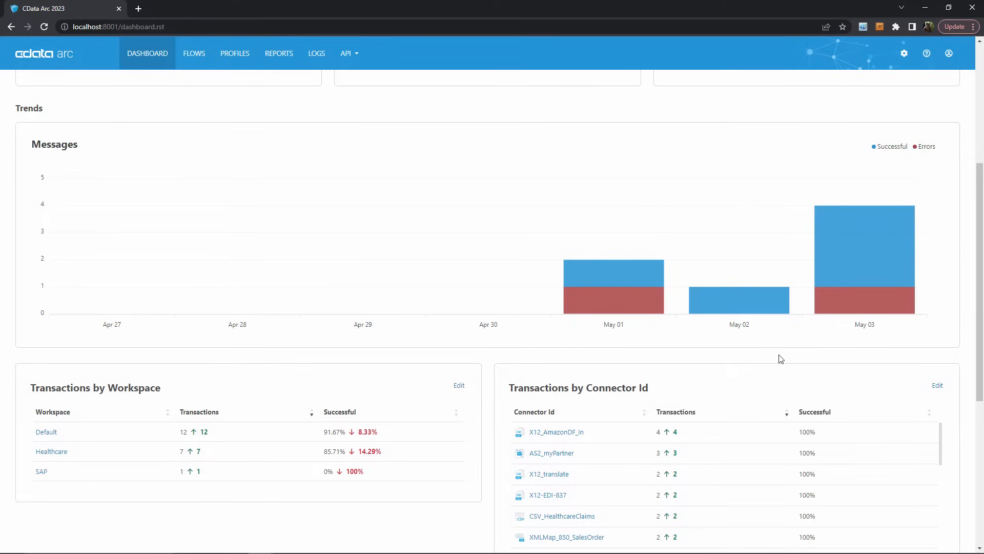
{"action": "mouse_move", "coordinate": [772, 361]}
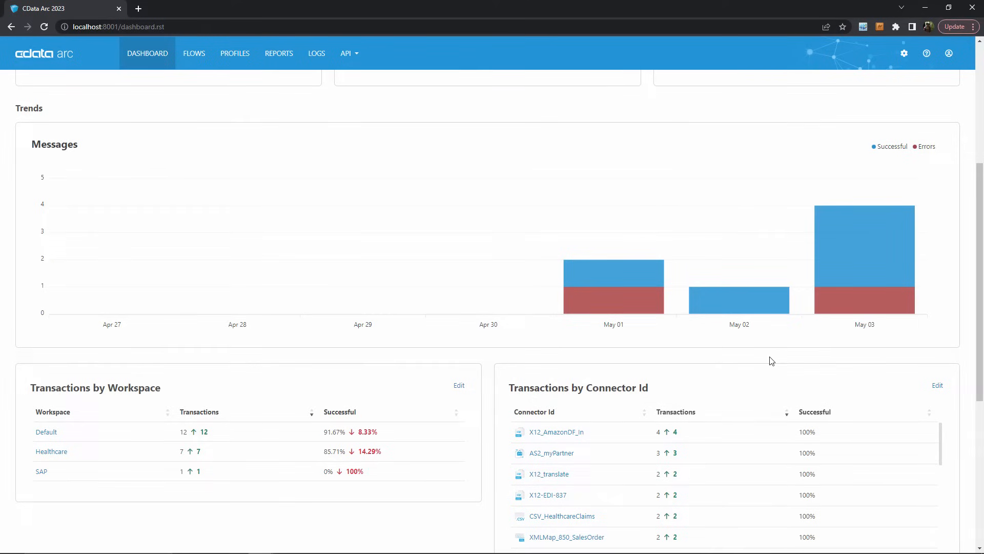
{"action": "mouse_move", "coordinate": [790, 339]}
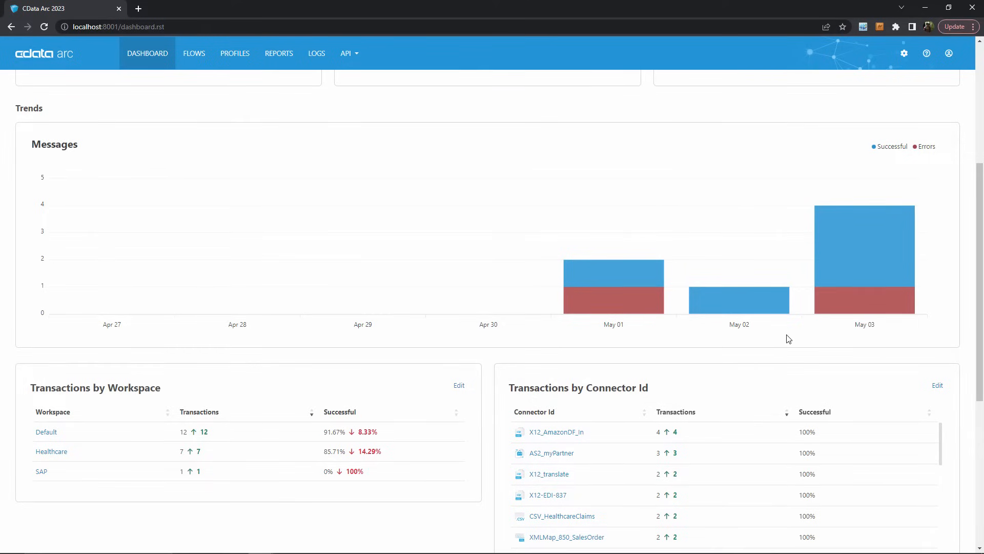
{"action": "scroll", "scroll_direction": "down", "scroll_amount": 3}
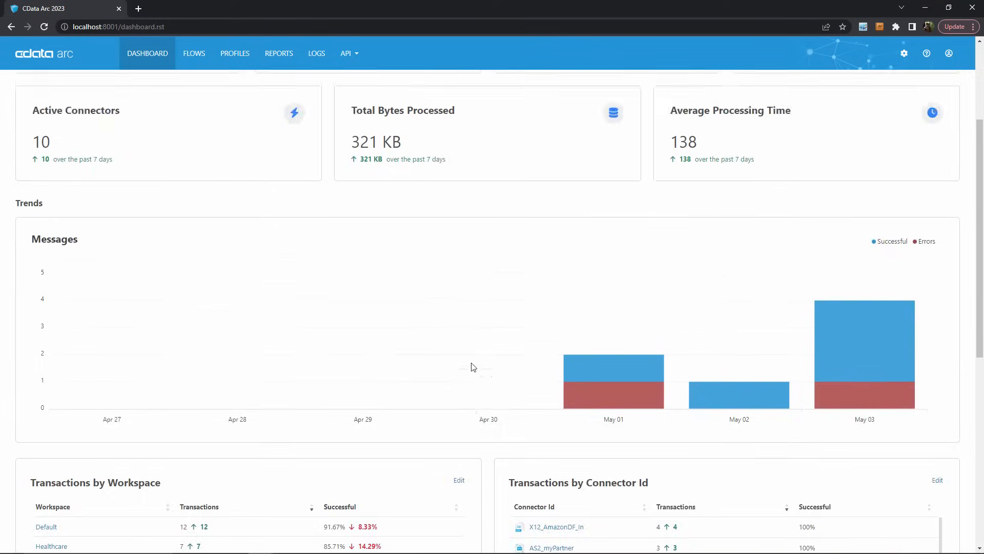
{"action": "scroll", "scroll_direction": "down", "scroll_amount": 3}
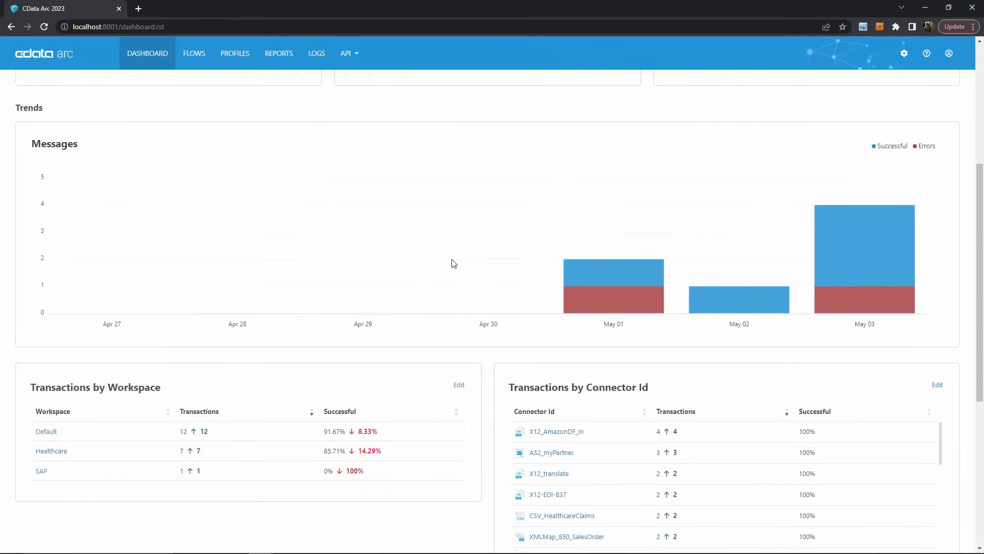
{"action": "scroll", "scroll_direction": "down", "scroll_amount": 3}
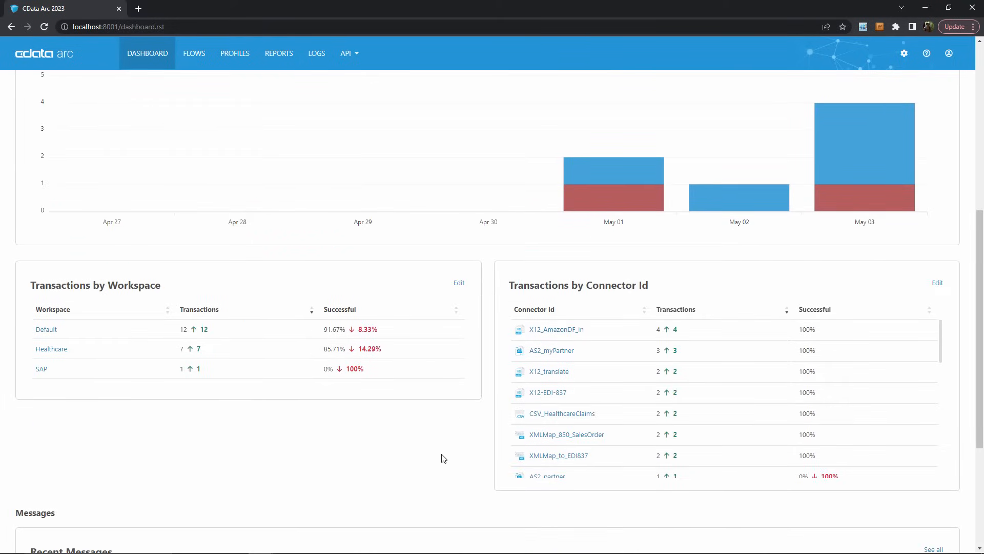
{"action": "mouse_move", "coordinate": [440, 448]}
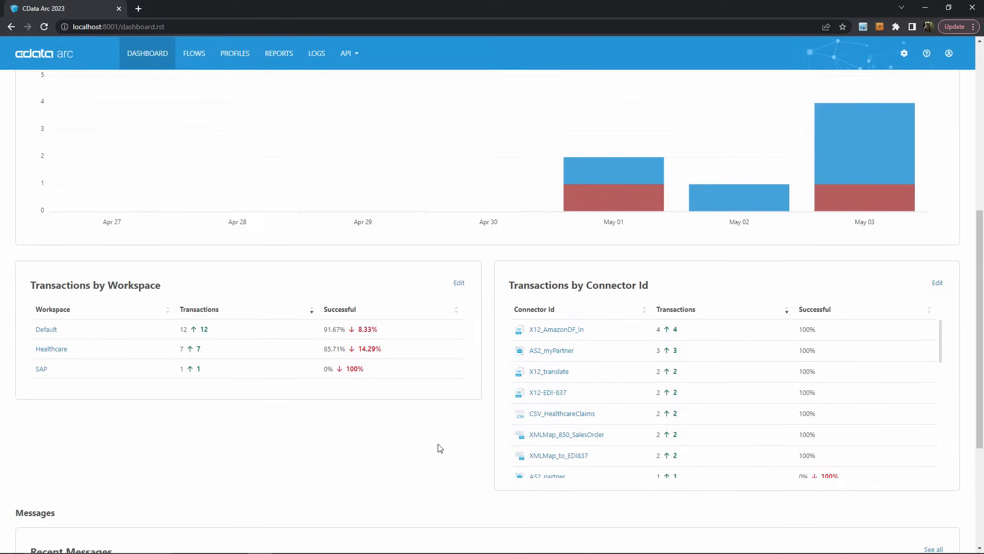
Go from the Recent Messages panel to the full Logs > Messages list of 11 entries
{"action": "scroll", "scroll_direction": "down", "scroll_amount": 3}
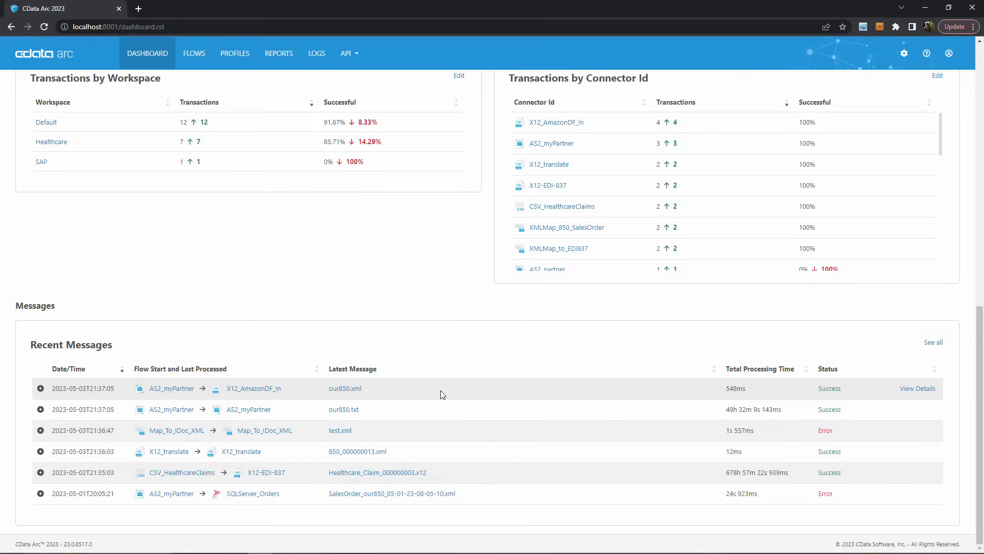
{"action": "mouse_move", "coordinate": [440, 356]}
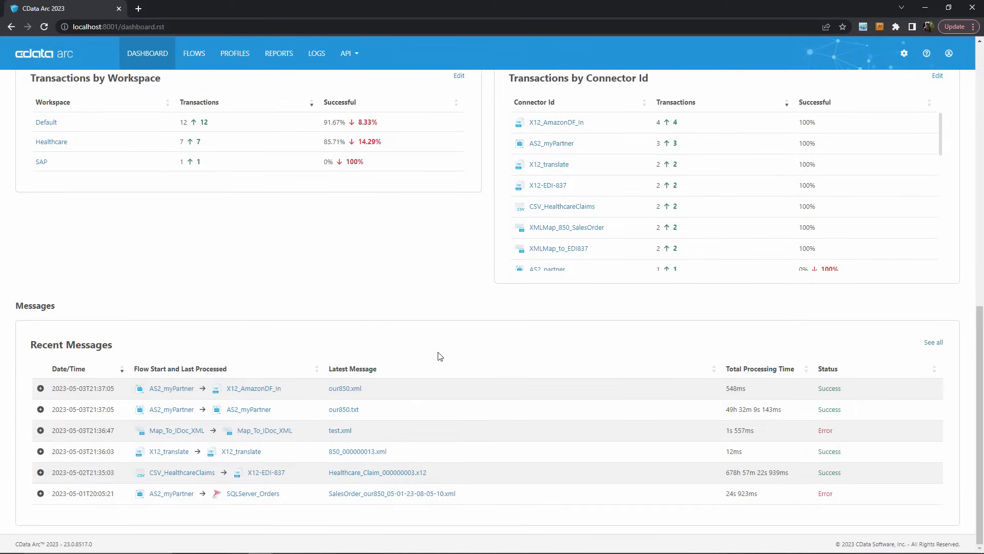
{"action": "mouse_move", "coordinate": [202, 330]}
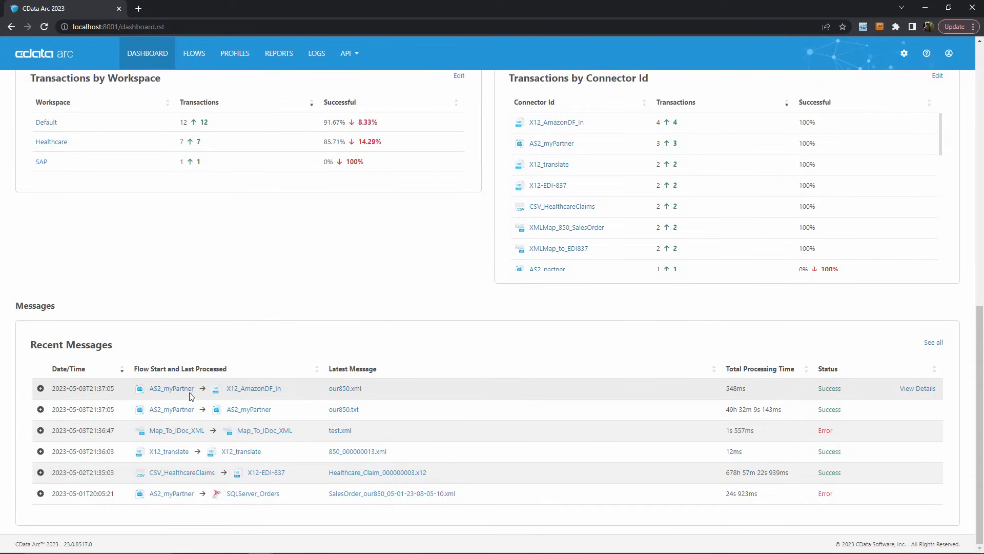
{"action": "mouse_move", "coordinate": [441, 405]}
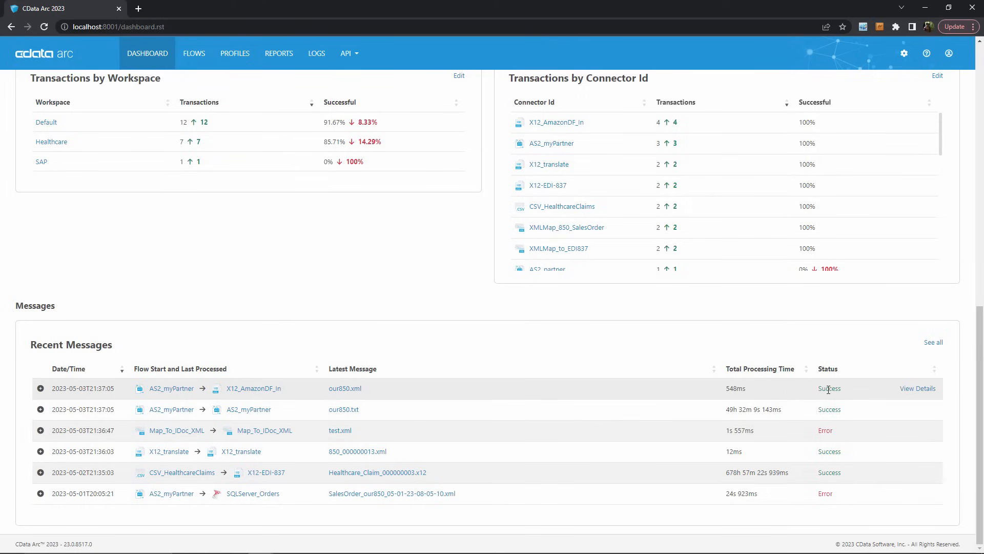
{"action": "mouse_move", "coordinate": [818, 334]}
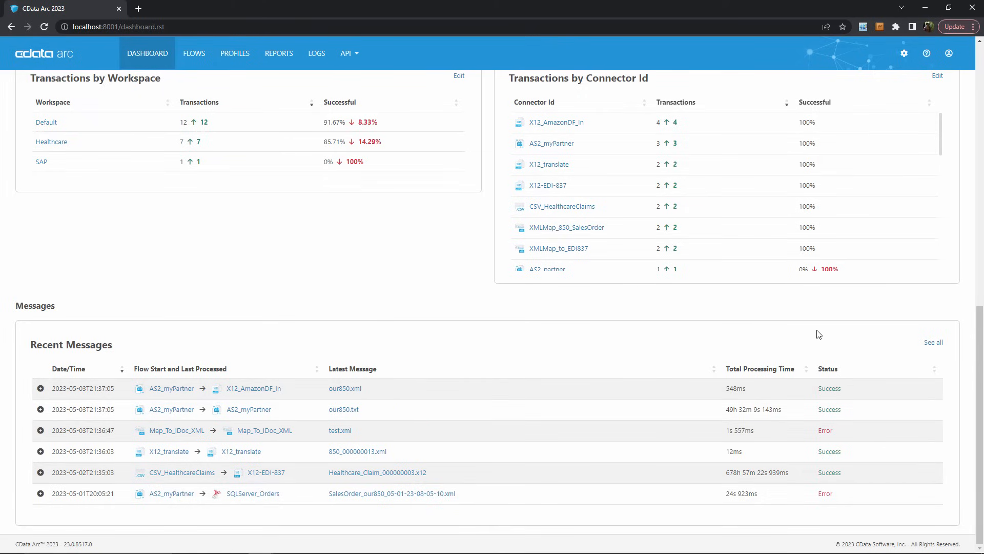
{"action": "mouse_move", "coordinate": [913, 334]}
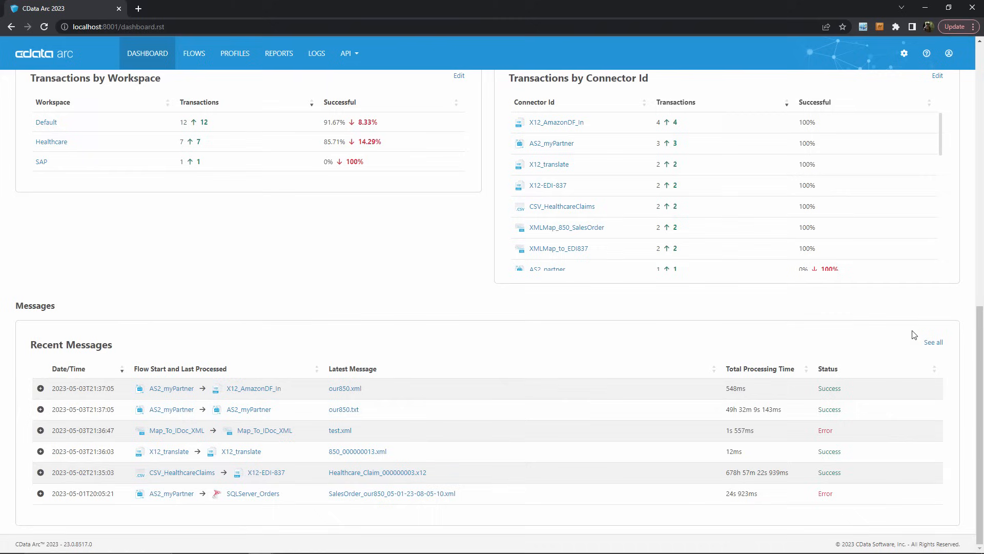
{"action": "left_click", "coordinate": [317, 52]}
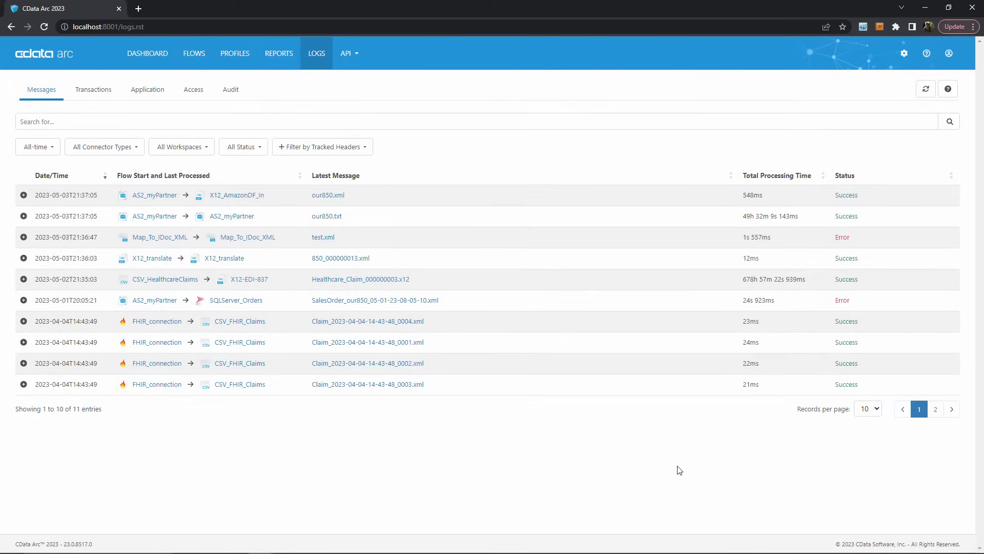
{"action": "mouse_move", "coordinate": [670, 464]}
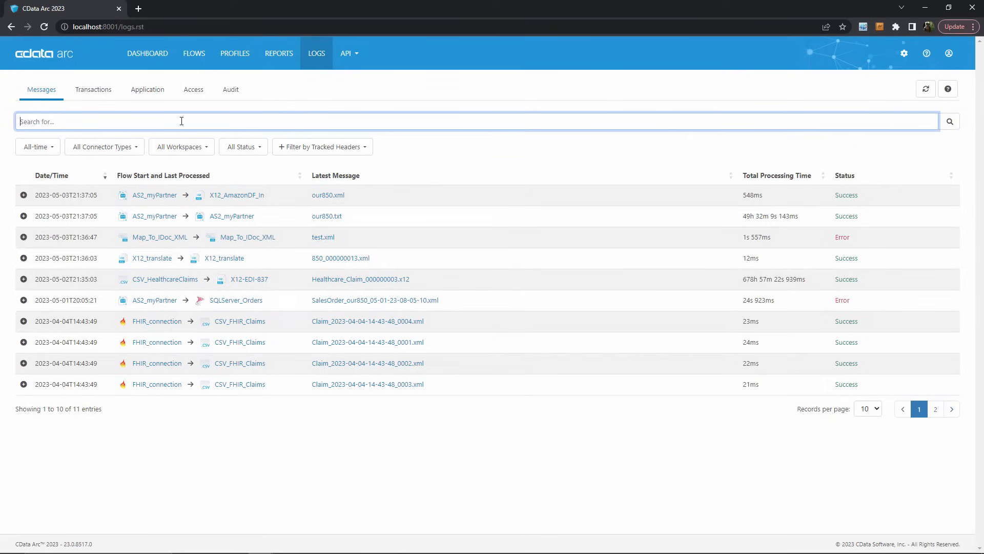
Filter messages to myPartner and expand the failed SQLServer_Orders entry to its log files
{"action": "type", "text": "myPartner"}
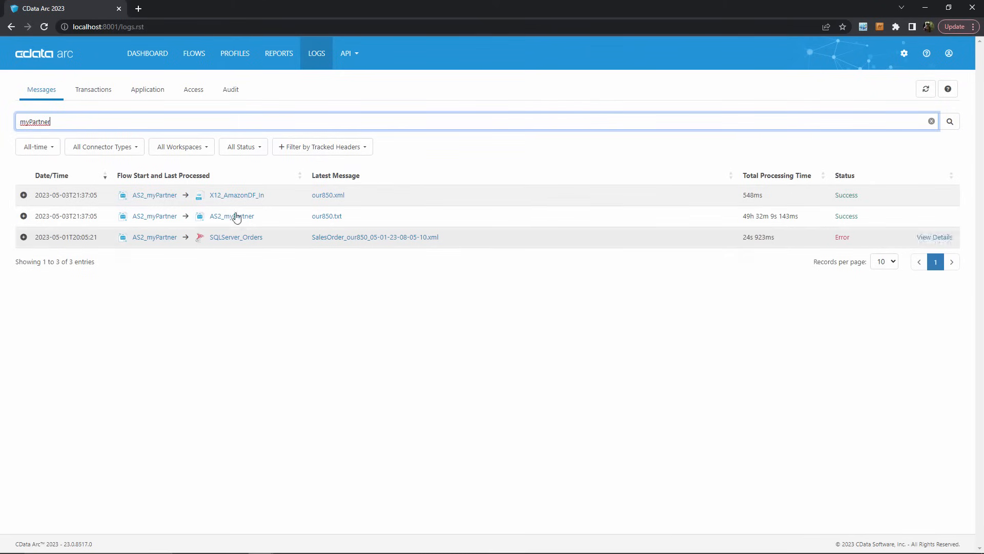
{"action": "mouse_move", "coordinate": [378, 295]}
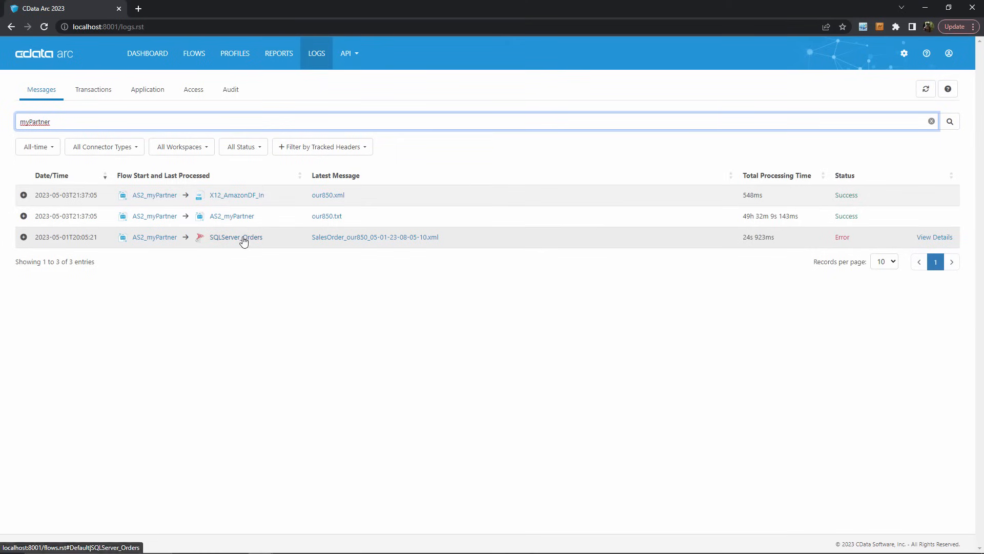
{"action": "mouse_move", "coordinate": [159, 290]}
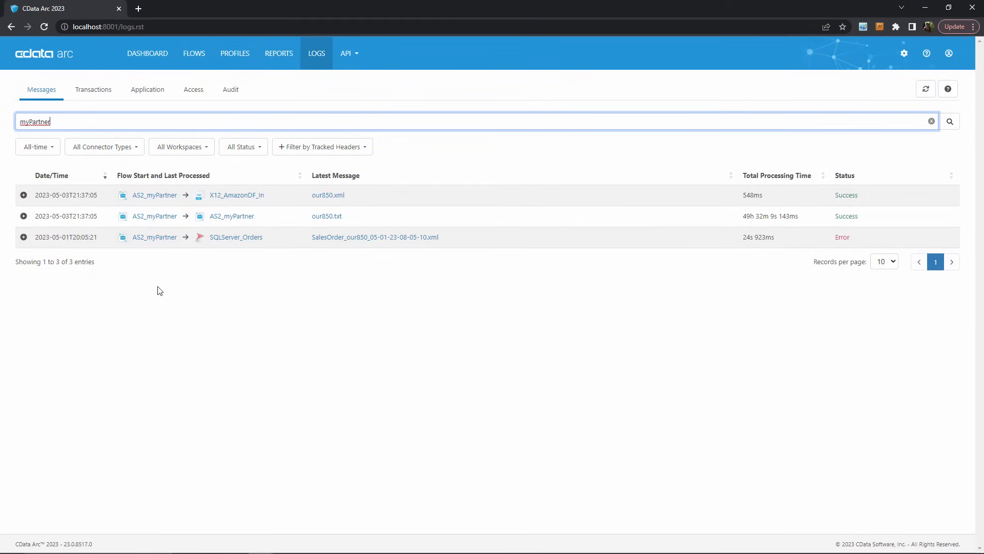
{"action": "left_click", "coordinate": [23, 237]}
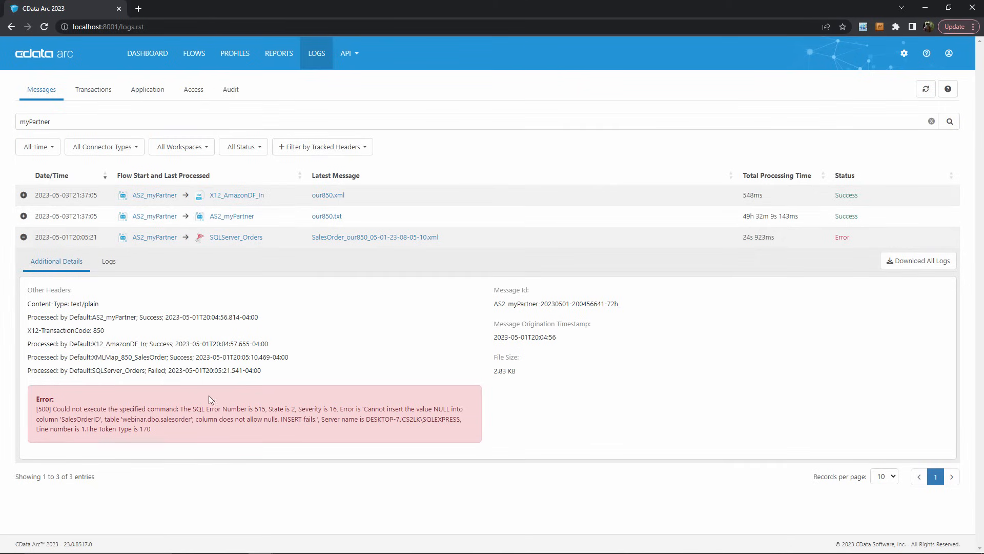
{"action": "mouse_move", "coordinate": [302, 352]}
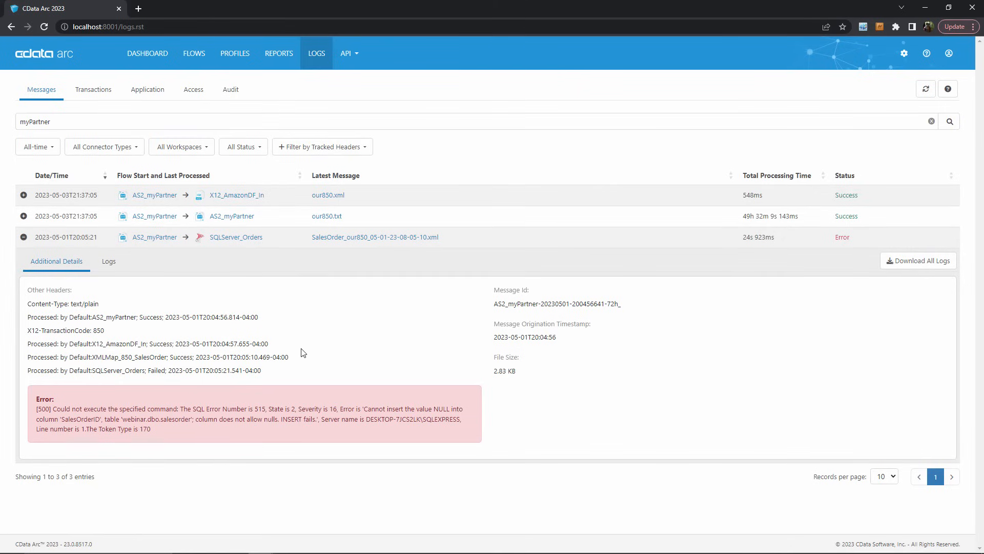
{"action": "left_click", "coordinate": [108, 262]}
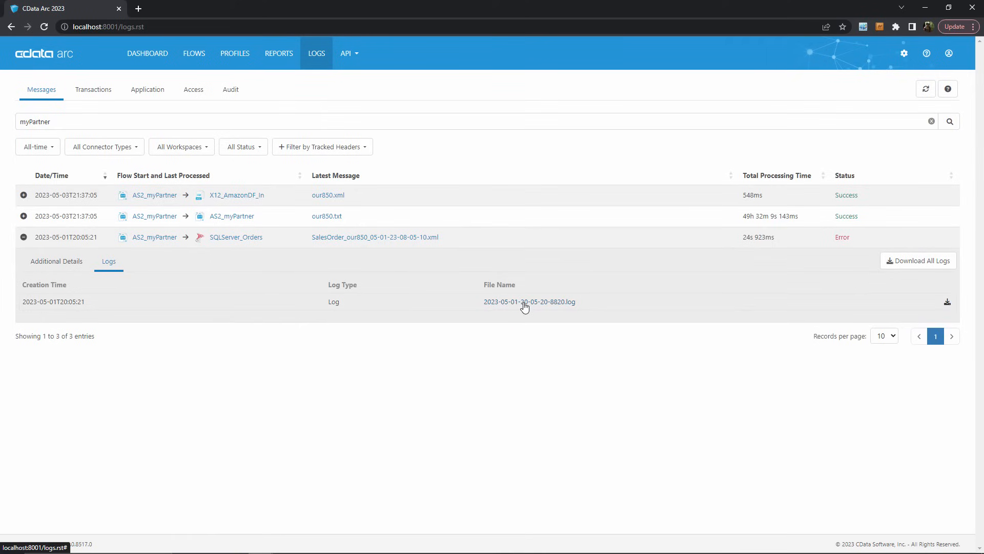
{"action": "left_click", "coordinate": [529, 301]}
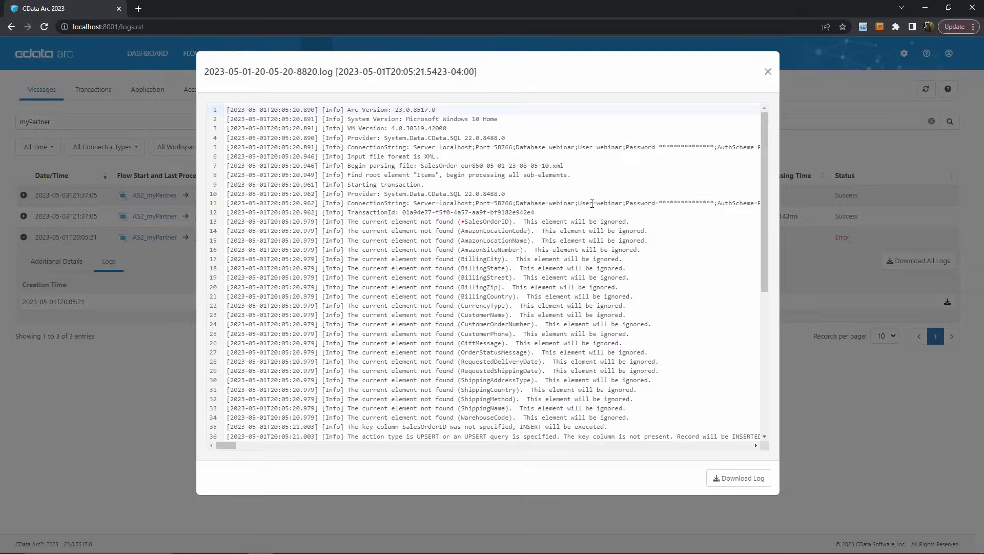
{"action": "mouse_move", "coordinate": [767, 155]}
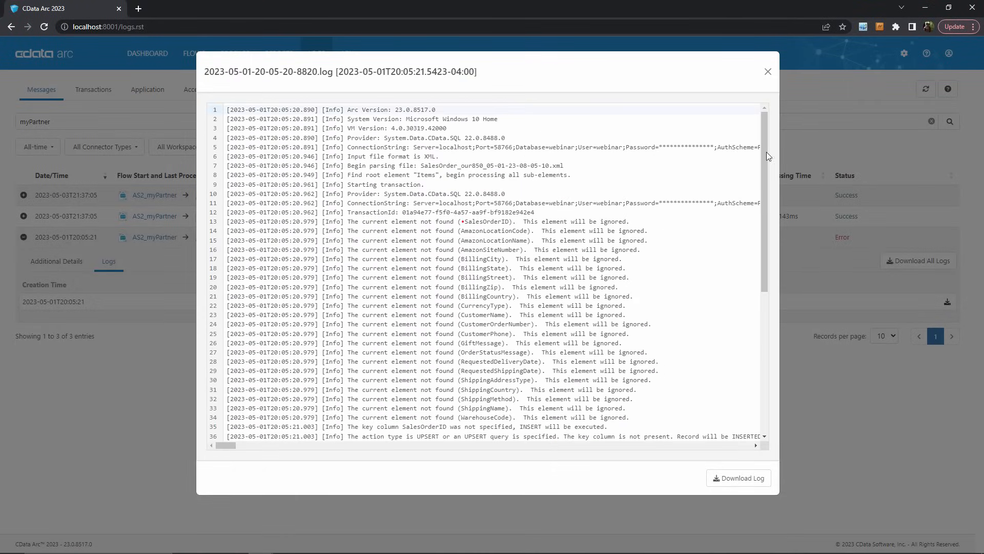
{"action": "left_click", "coordinate": [767, 71]}
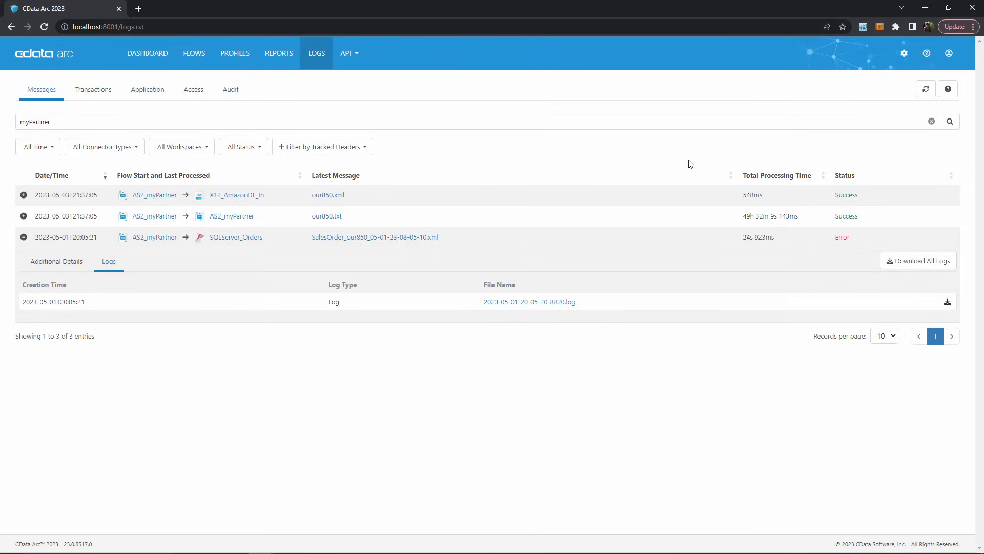
{"action": "mouse_move", "coordinate": [401, 107]}
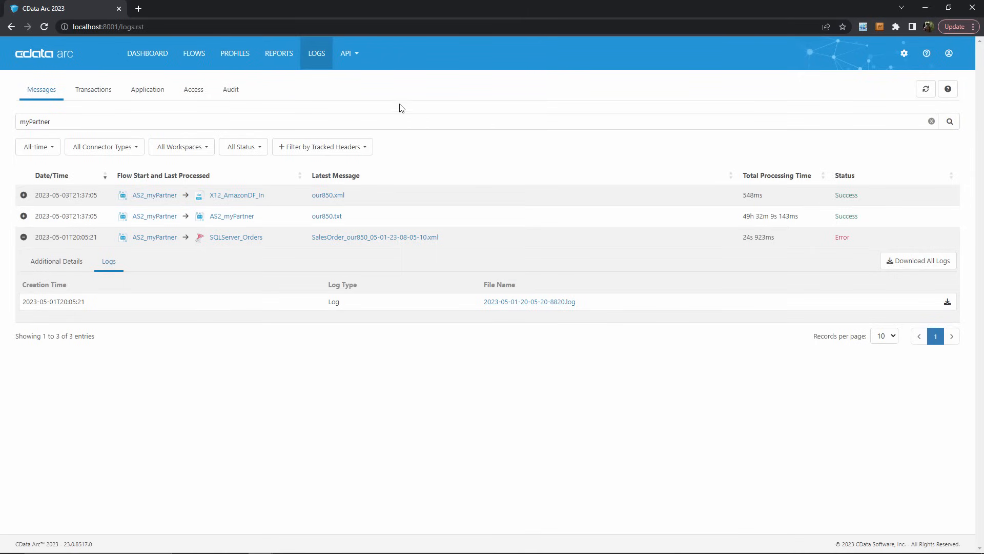
Return to the dashboard and bring its Recent Messages list of six flows into view
{"action": "left_click", "coordinate": [147, 52]}
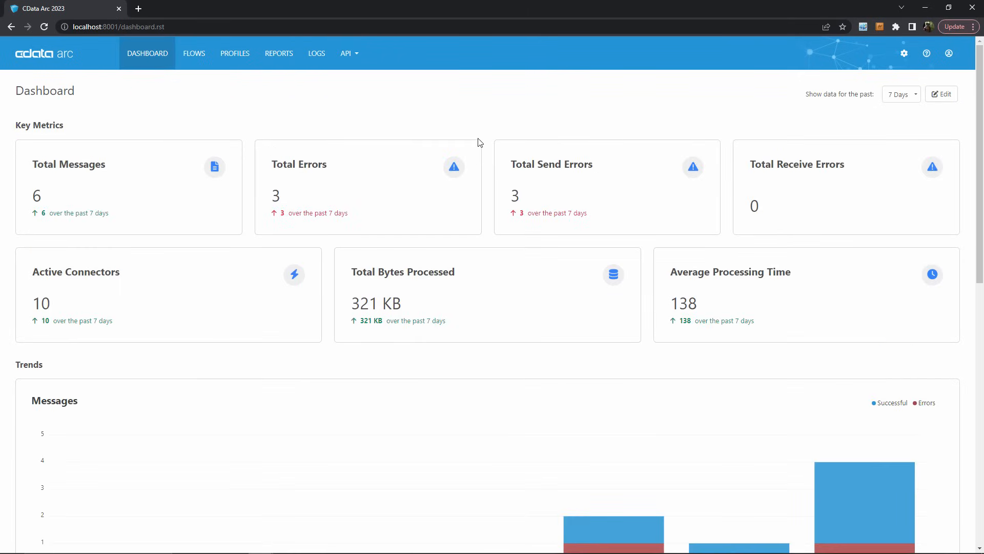
{"action": "scroll", "scroll_direction": "down", "scroll_amount": 3}
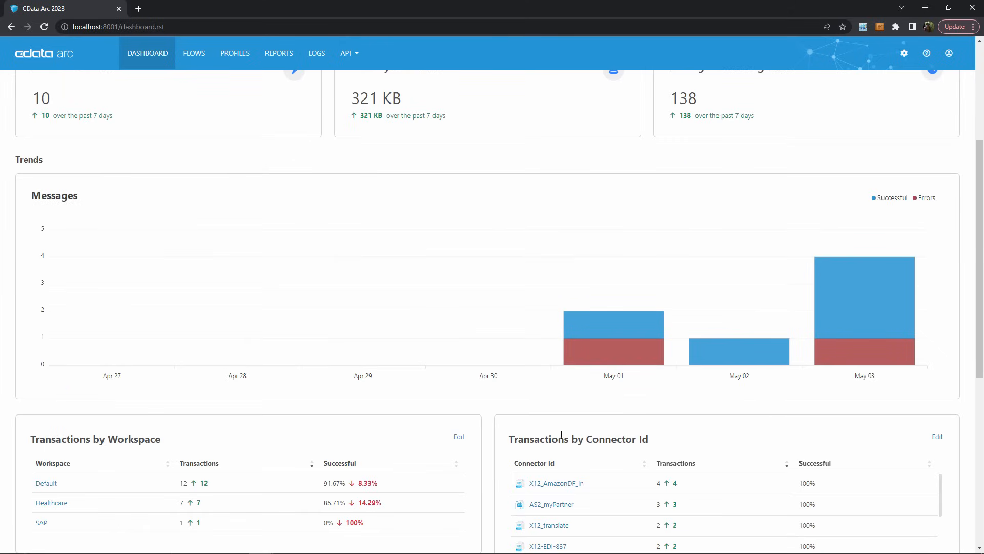
{"action": "mouse_move", "coordinate": [571, 386]}
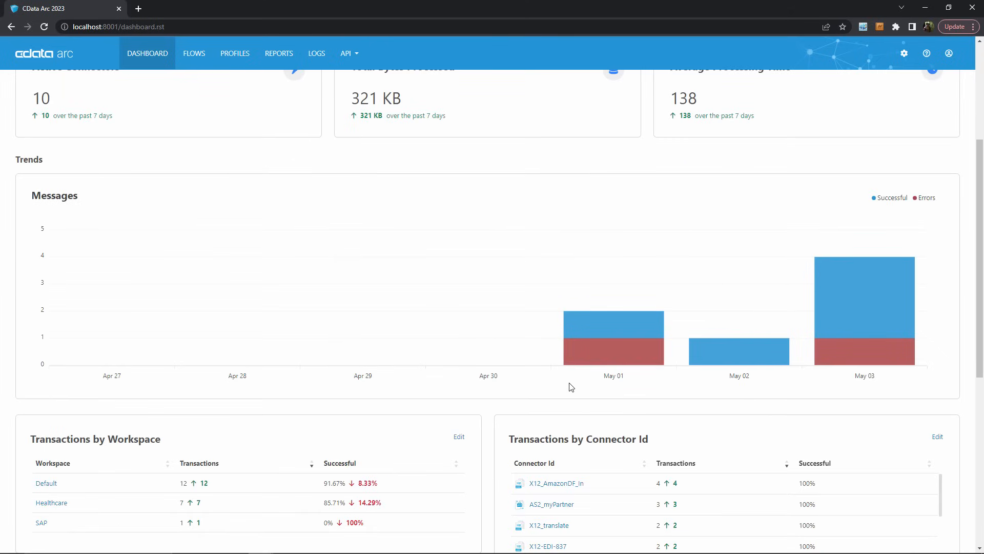
{"action": "scroll", "scroll_direction": "down", "scroll_amount": 3}
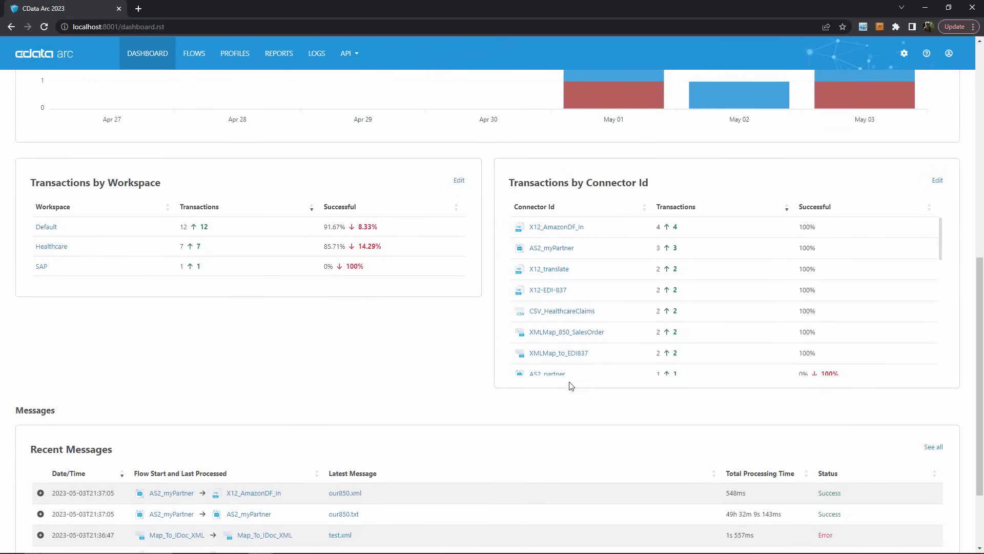
{"action": "scroll", "scroll_direction": "down", "scroll_amount": 3}
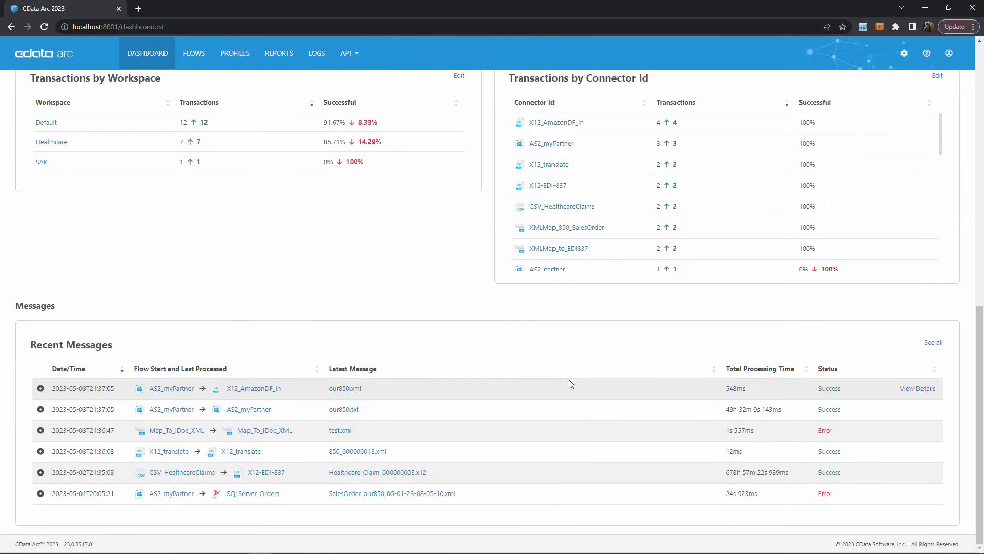
{"action": "mouse_move", "coordinate": [529, 364]}
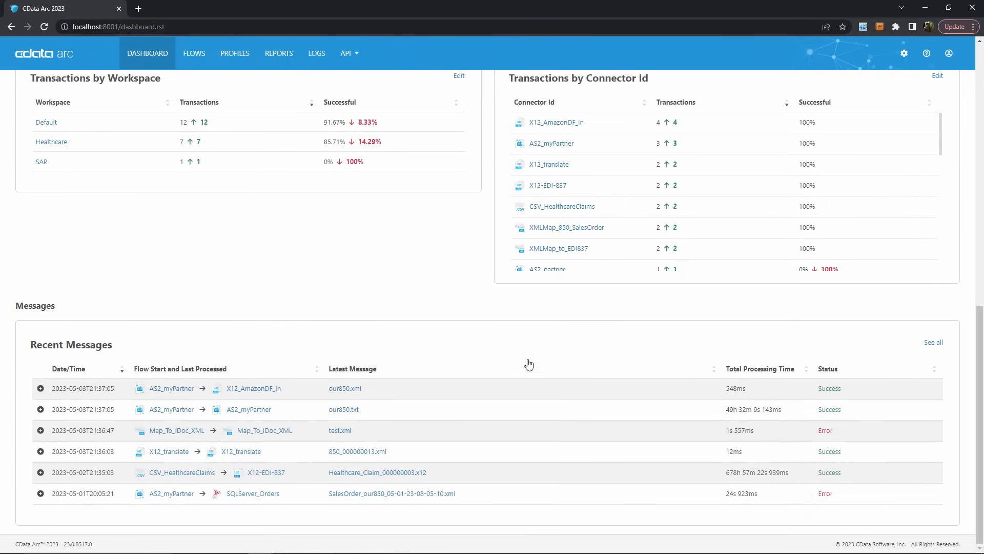